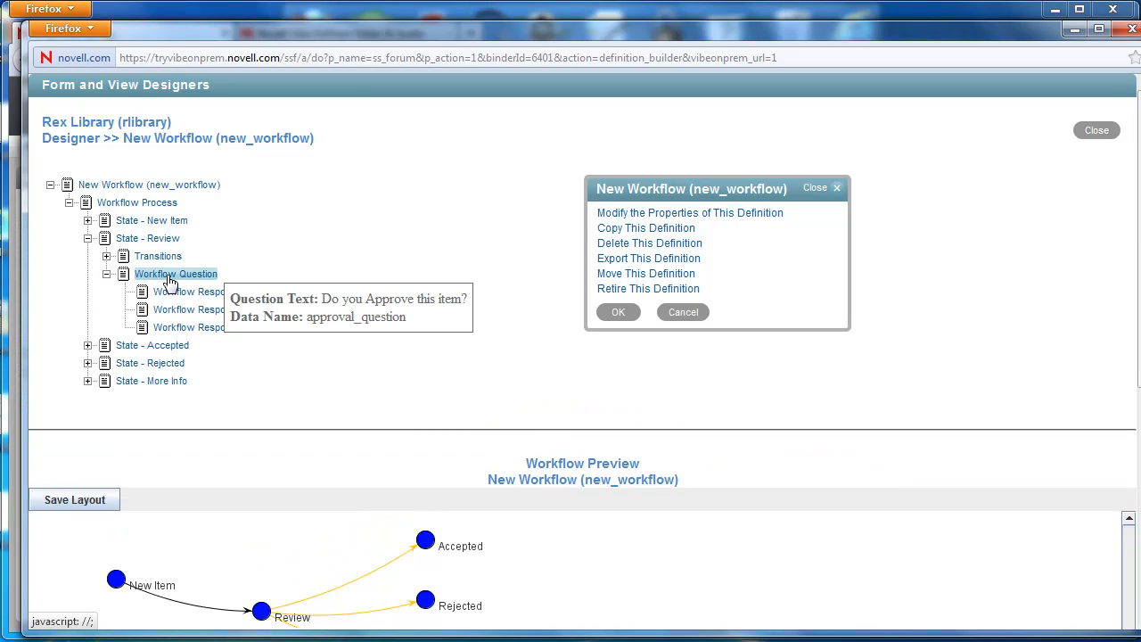
Step: Add a Responders element to the Workflow Question under the Review state
click(174, 274)
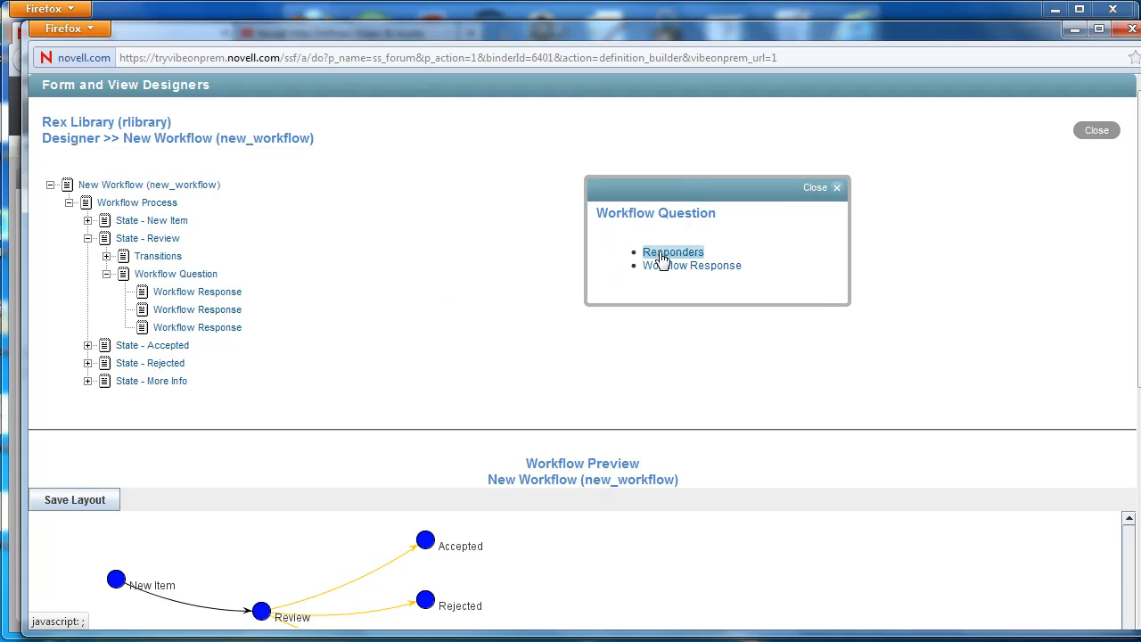
click(674, 253)
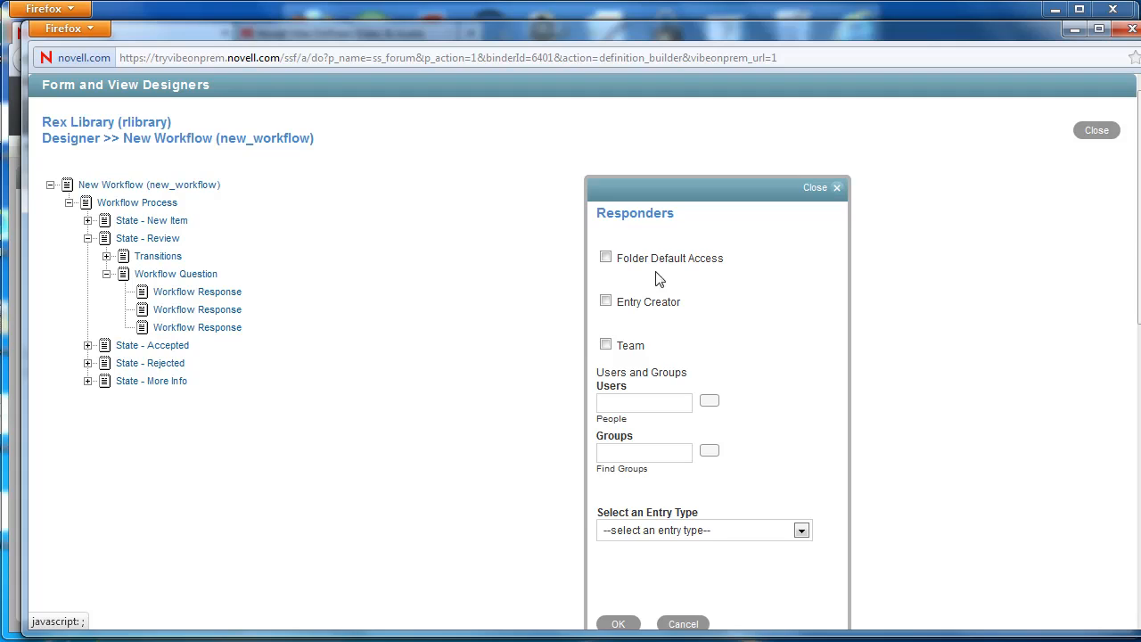
mouse_move(1138, 230)
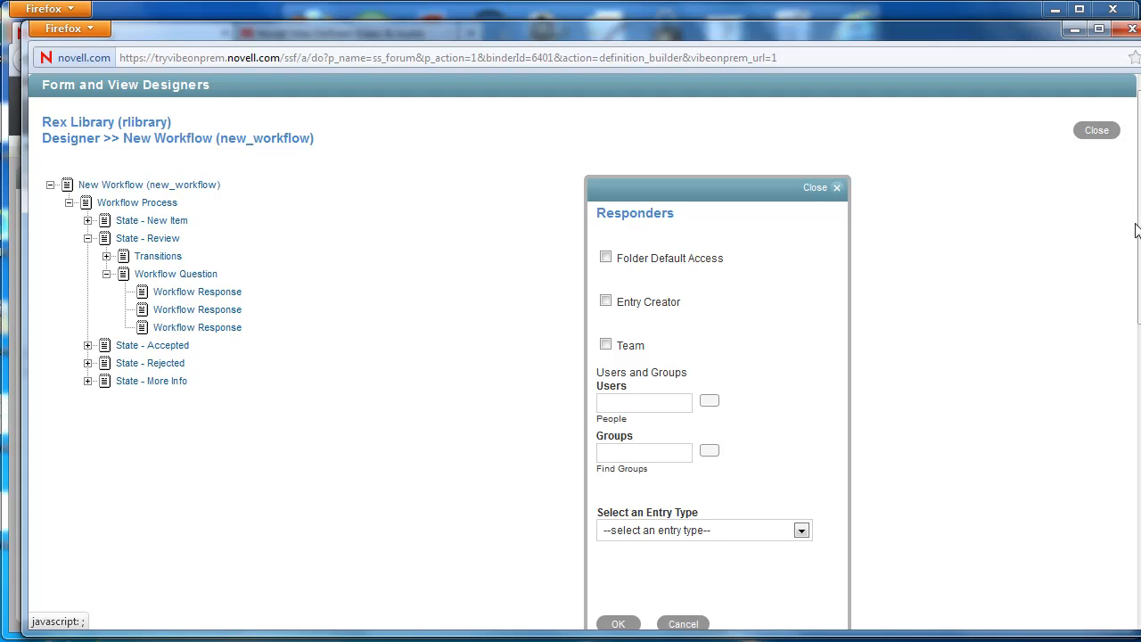
mouse_move(1133, 245)
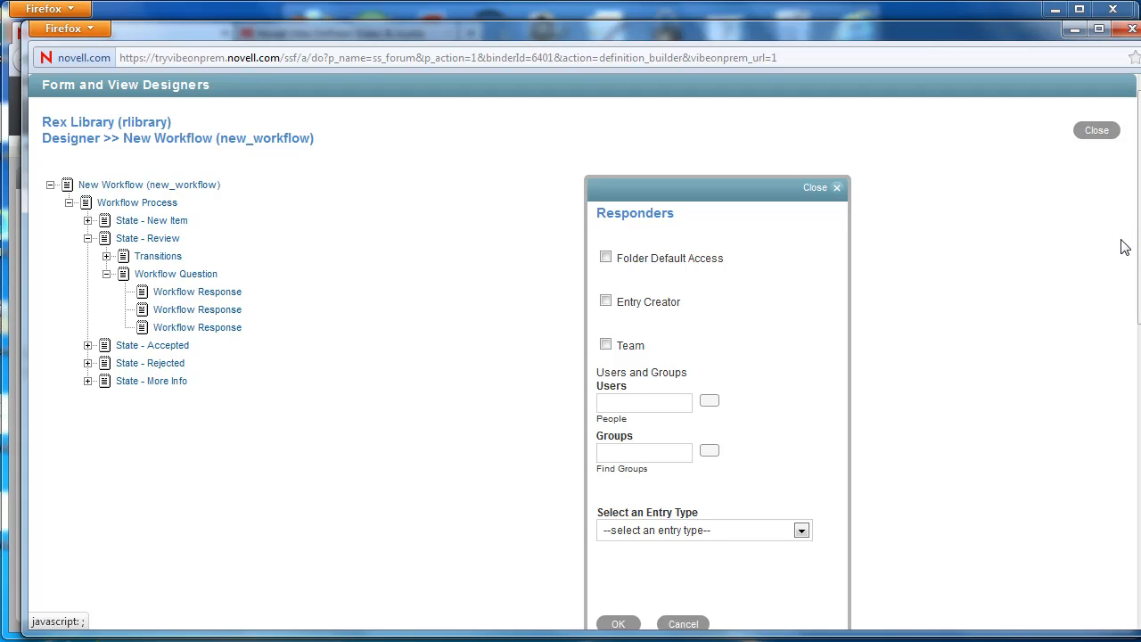
mouse_move(1120, 244)
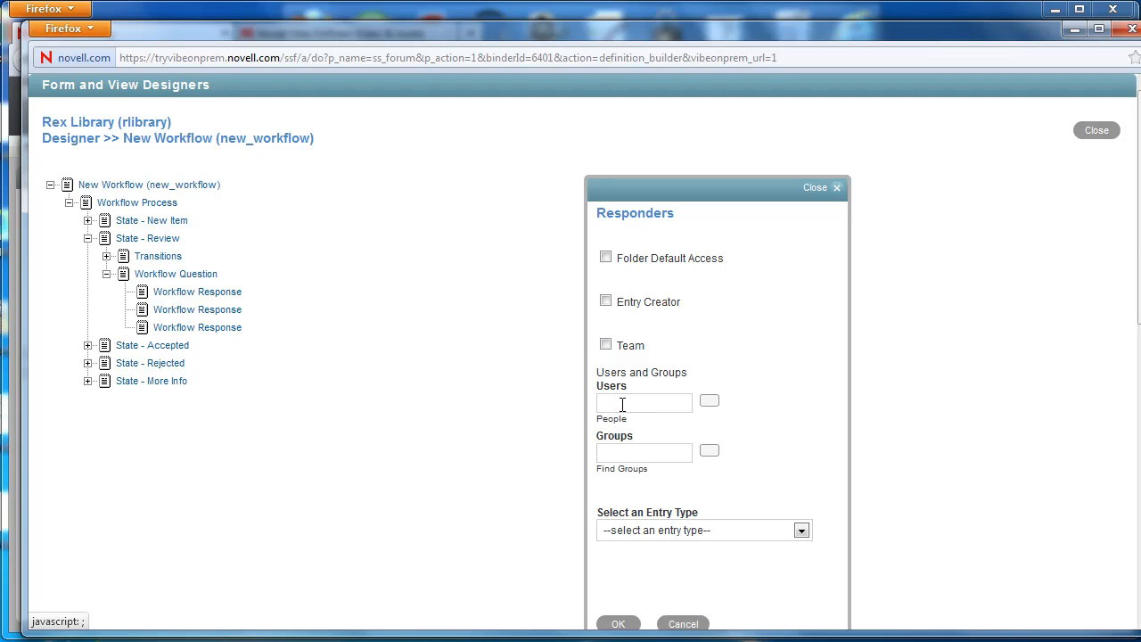
mouse_move(621, 403)
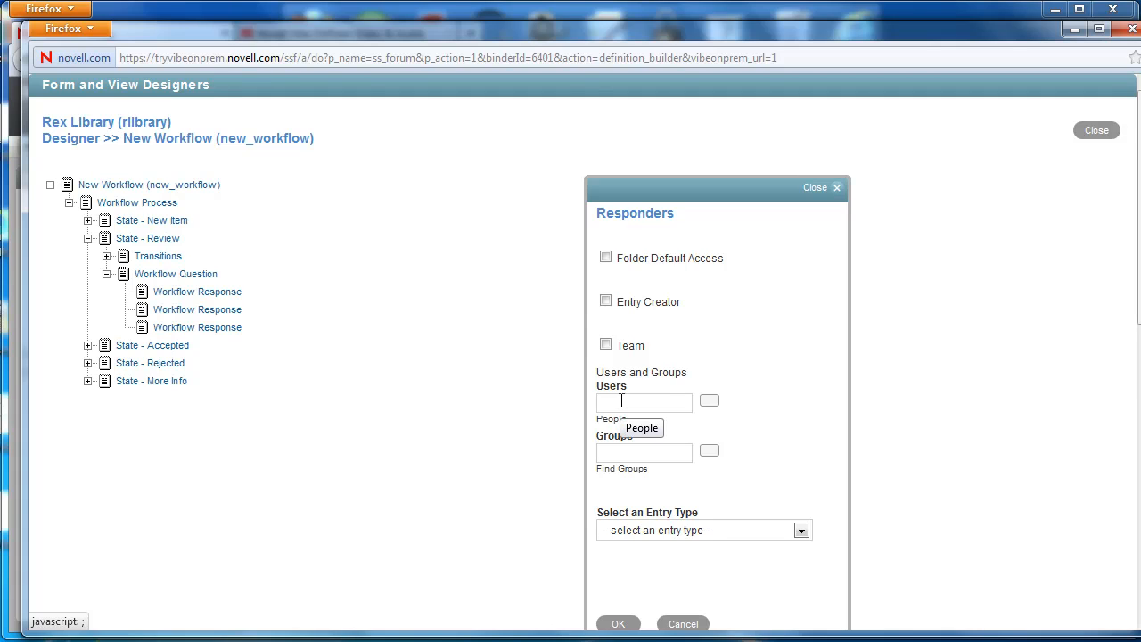
mouse_move(600, 288)
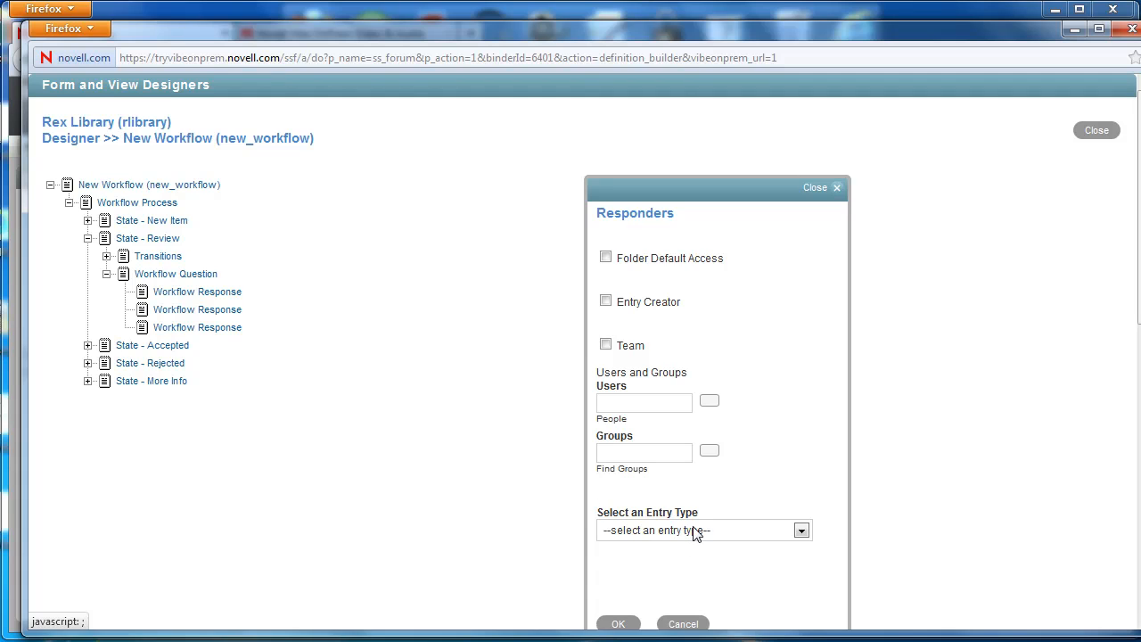
mouse_move(633, 424)
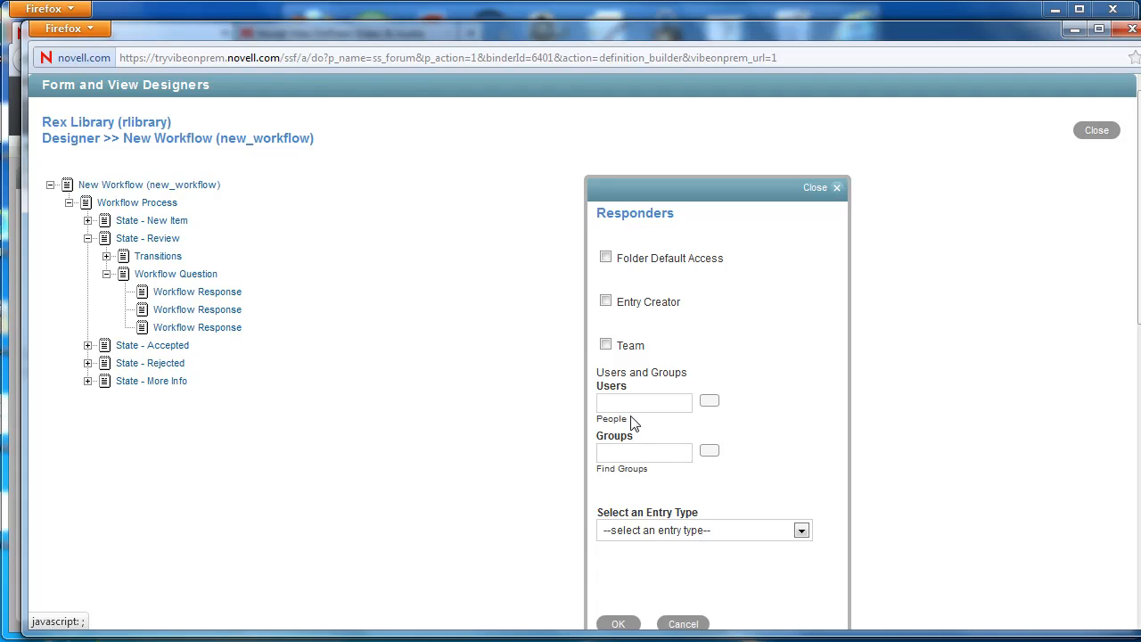
Step: Search 'rlib' in the Users field to find the library users to add as responders
text(rli)
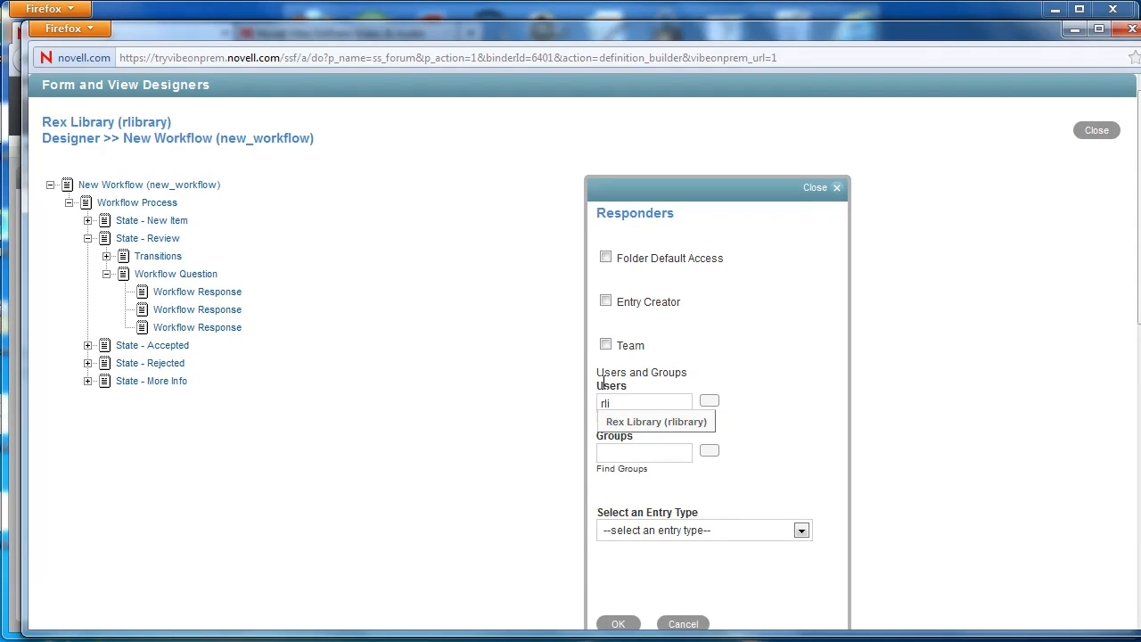
text(b)
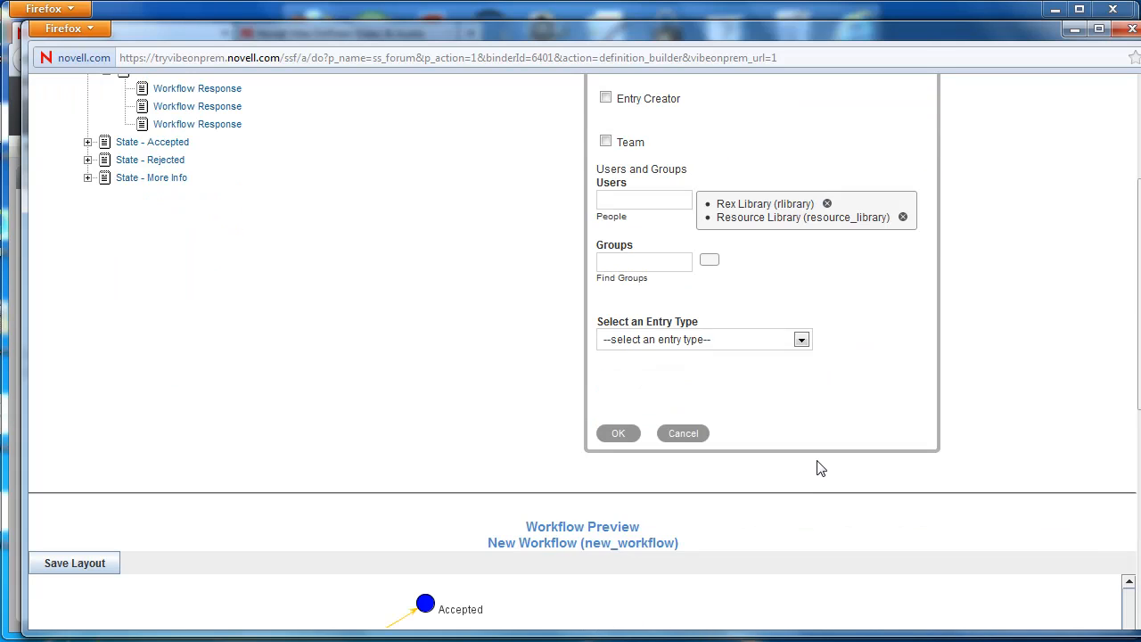
mouse_move(625, 450)
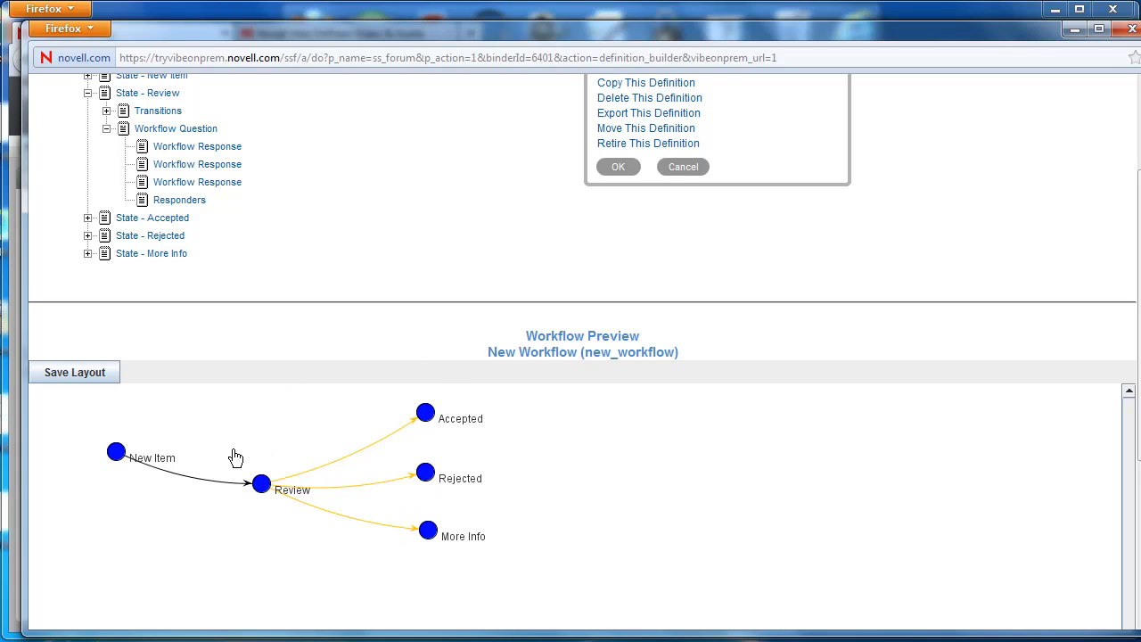
mouse_move(275, 531)
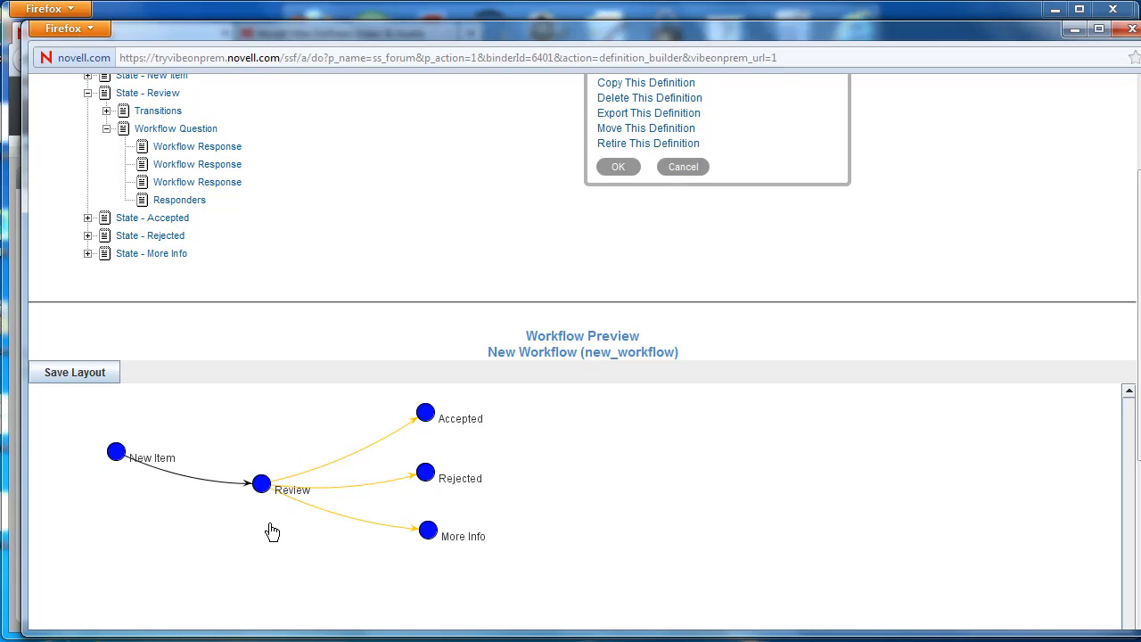
mouse_move(438, 564)
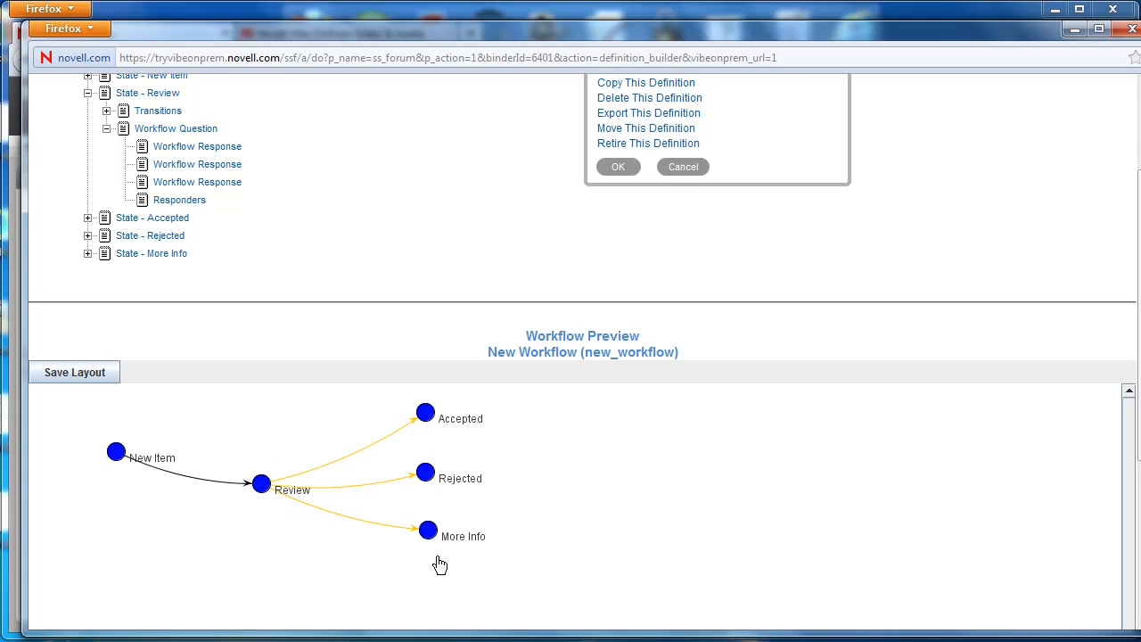